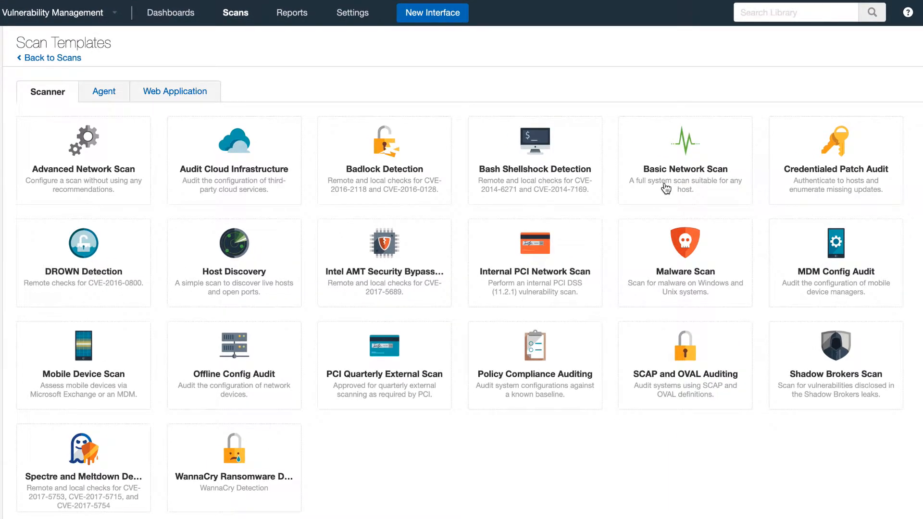
Start a Basic Network Scan and begin naming it 'Scan_Demo_'.
left_click(685, 160)
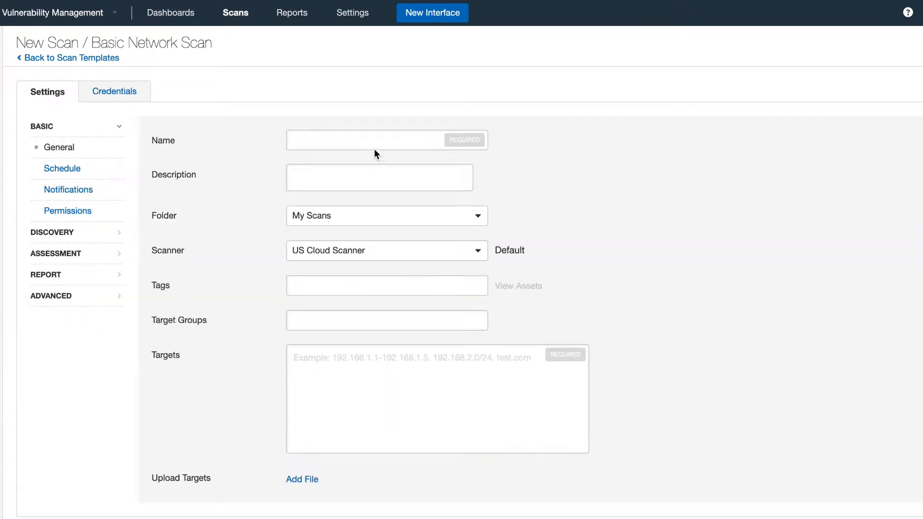
type("Scan_Demo_")
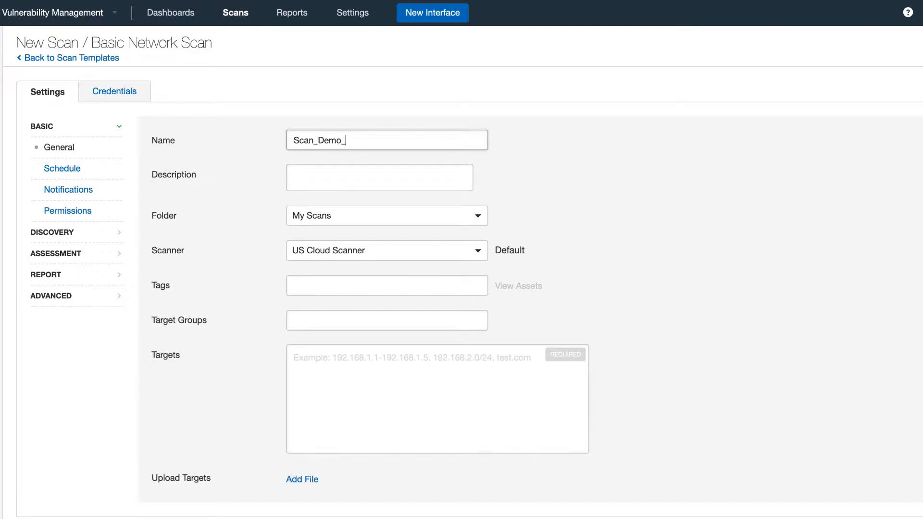
left_click(387, 250)
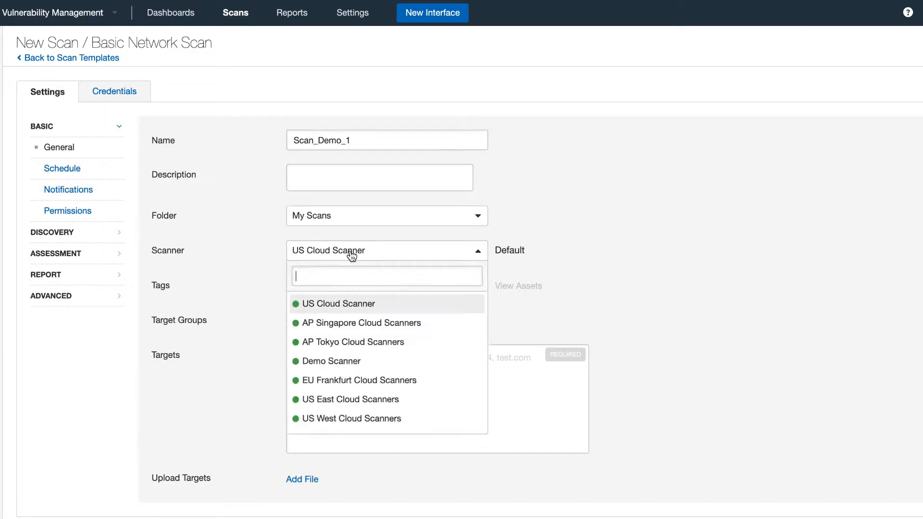
type("aws")
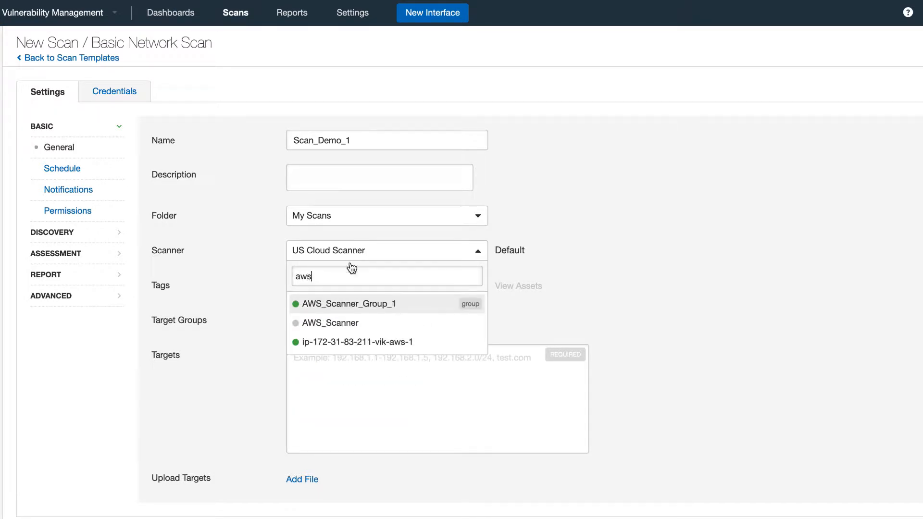
left_click(358, 342)
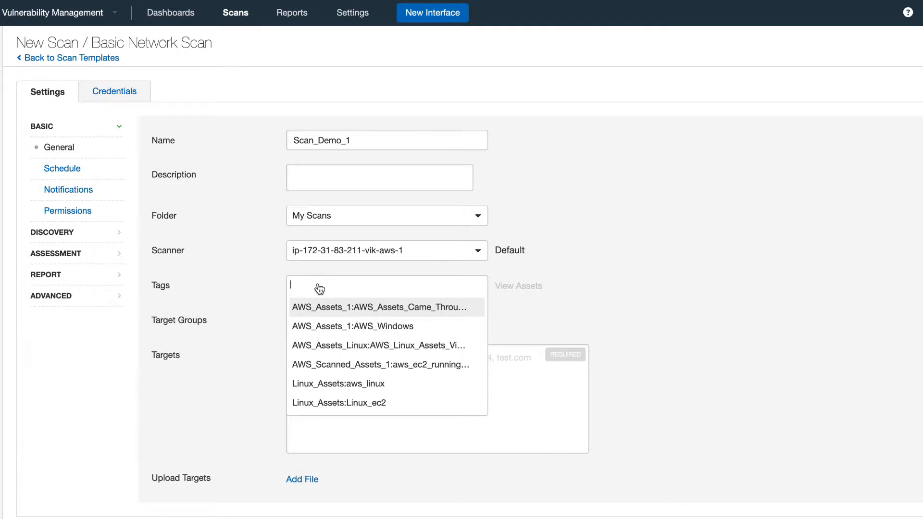
mouse_move(356, 407)
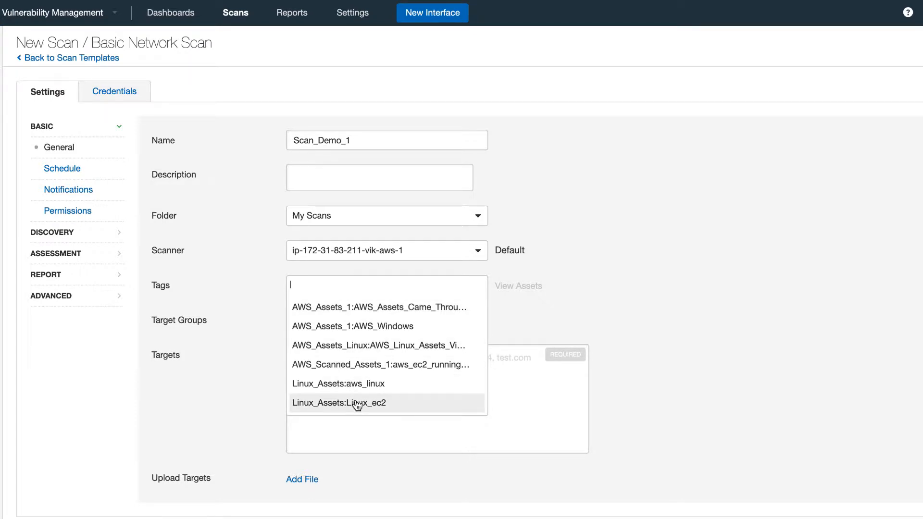
left_click(339, 403)
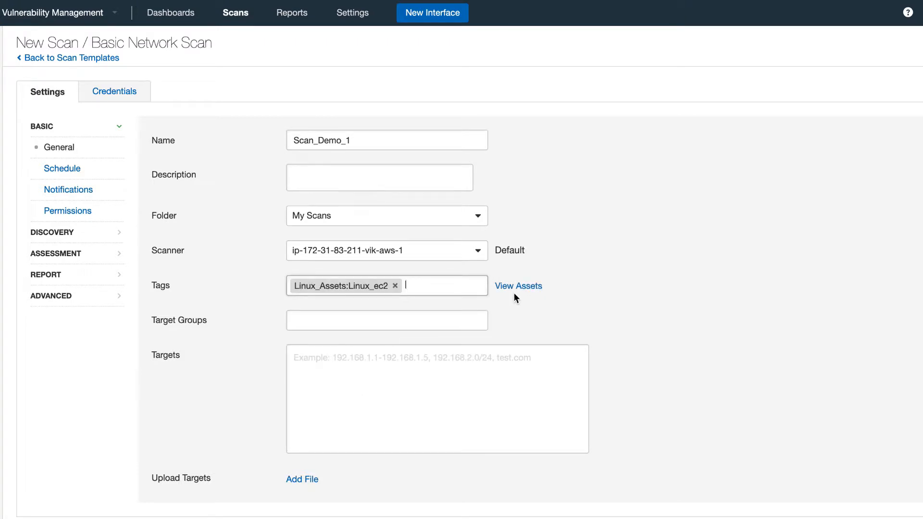
left_click(518, 286)
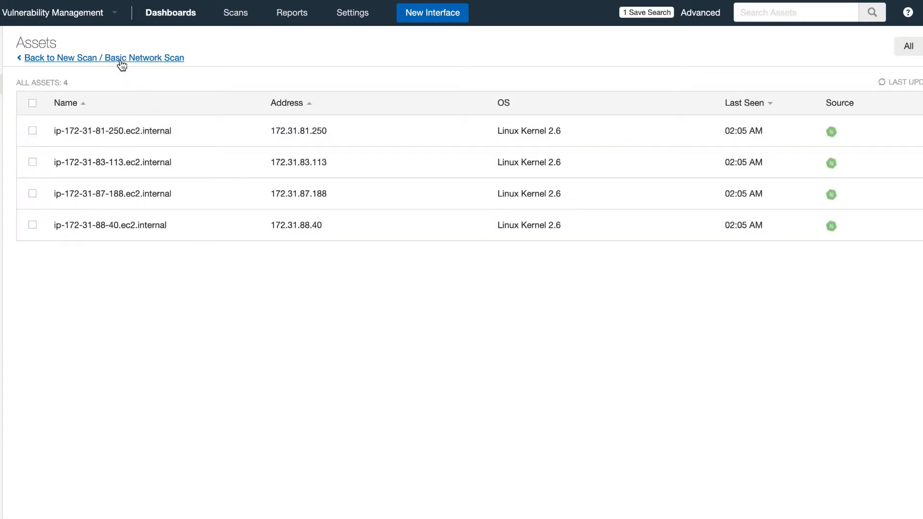
left_click(108, 58)
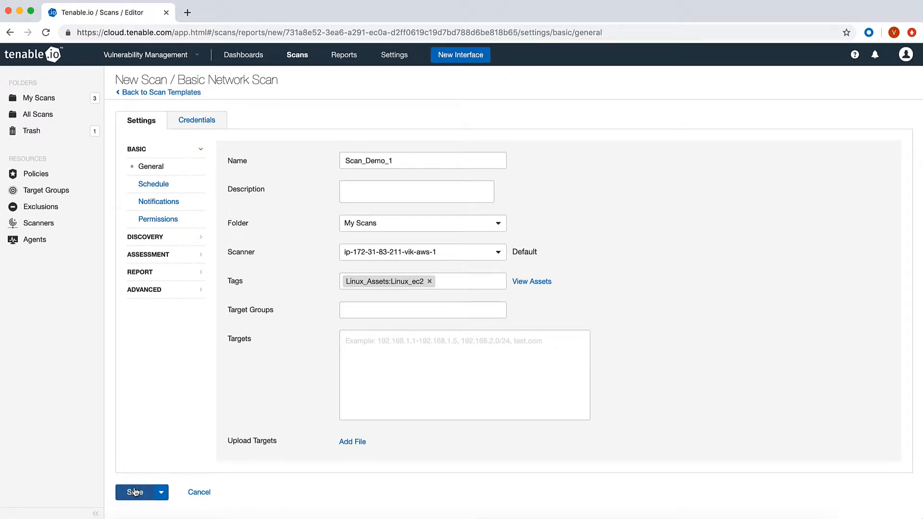
Save Scan_Demo_1 as an on-demand scan.
left_click(135, 492)
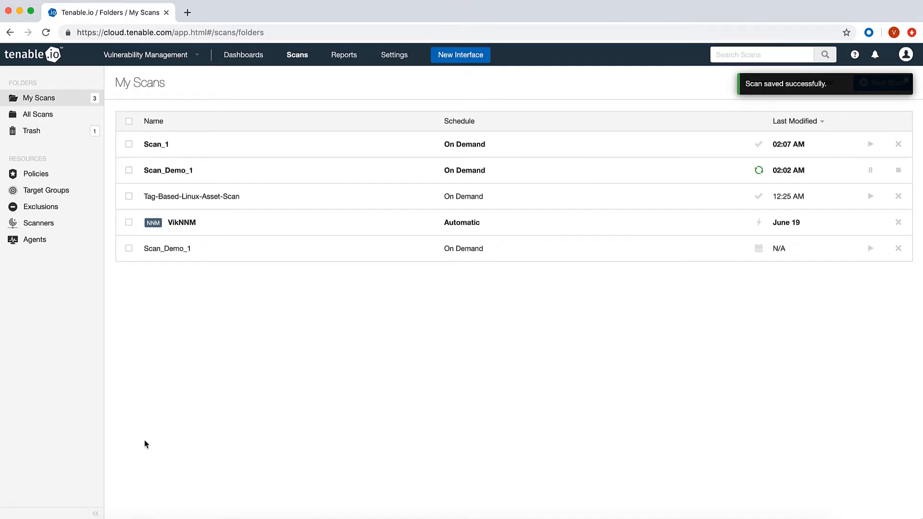
mouse_move(869, 266)
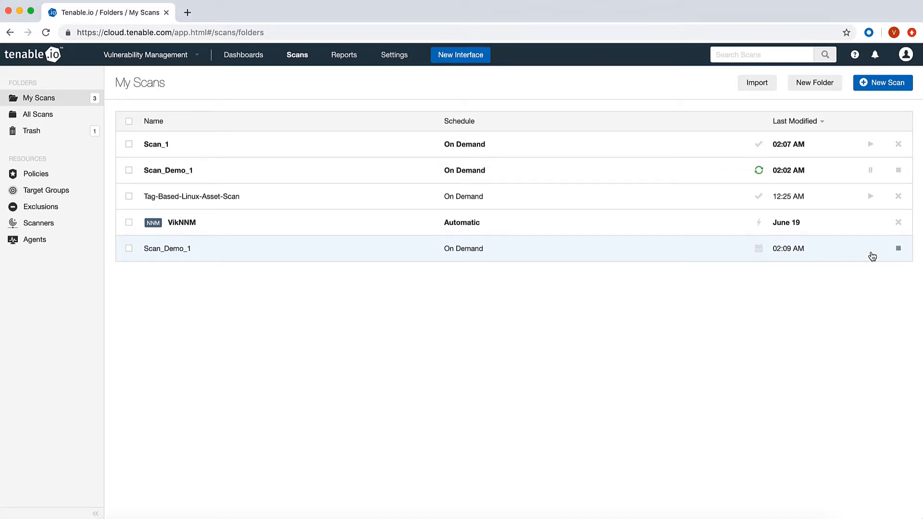
Review Tag-Based-Linux-Asset-Scan's four assets, then its 16 vulnerabilities.
left_click(191, 196)
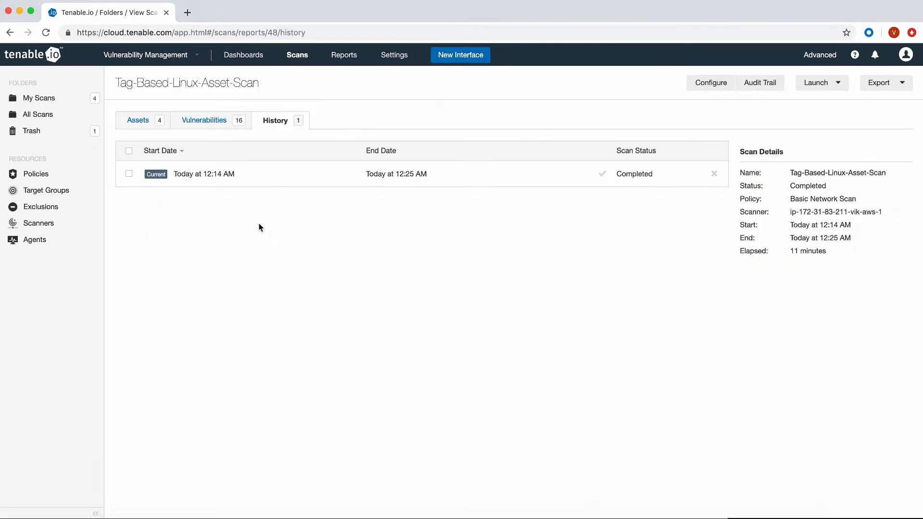
mouse_move(140, 125)
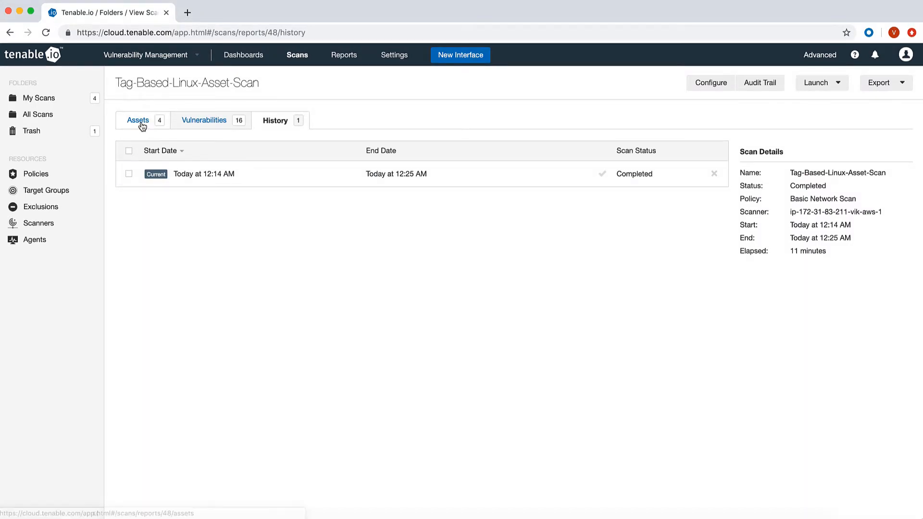
left_click(138, 120)
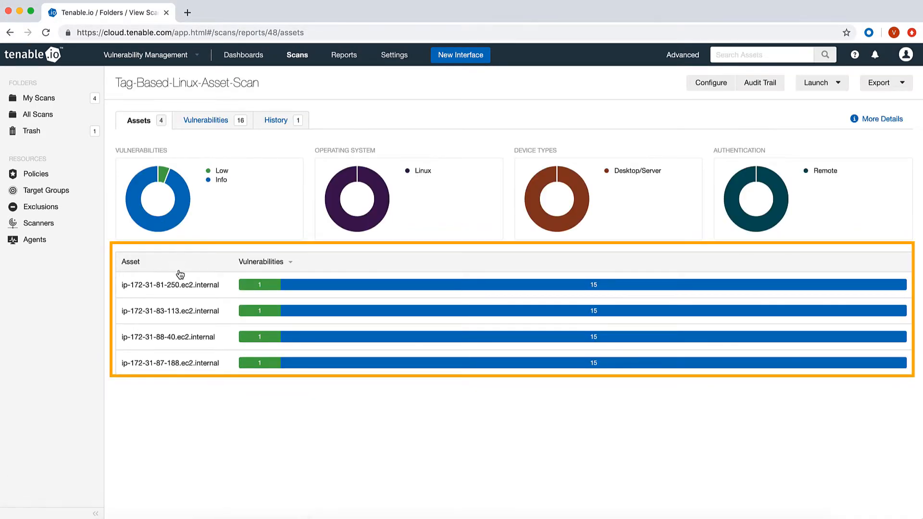
mouse_move(185, 278)
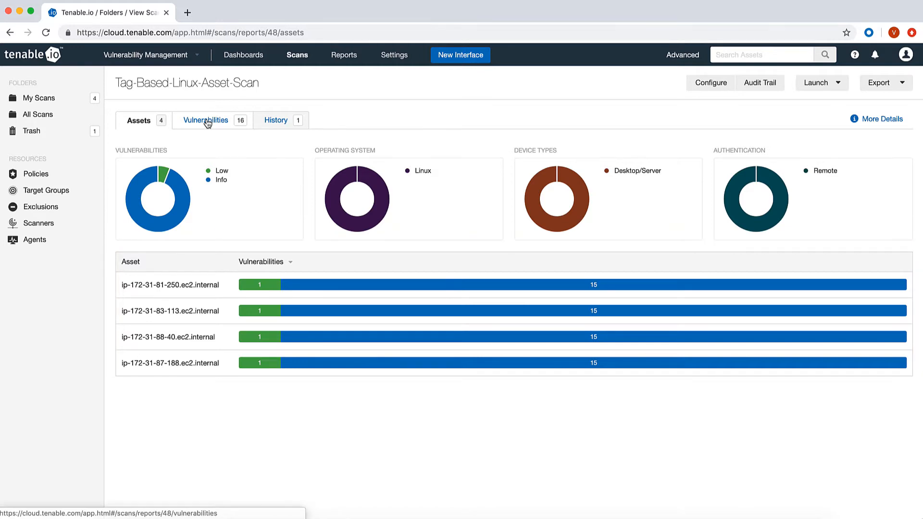
left_click(205, 121)
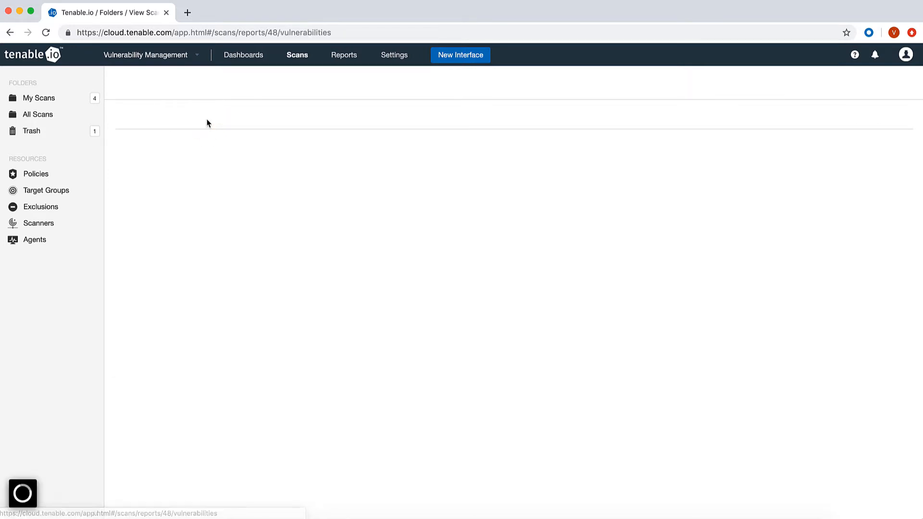